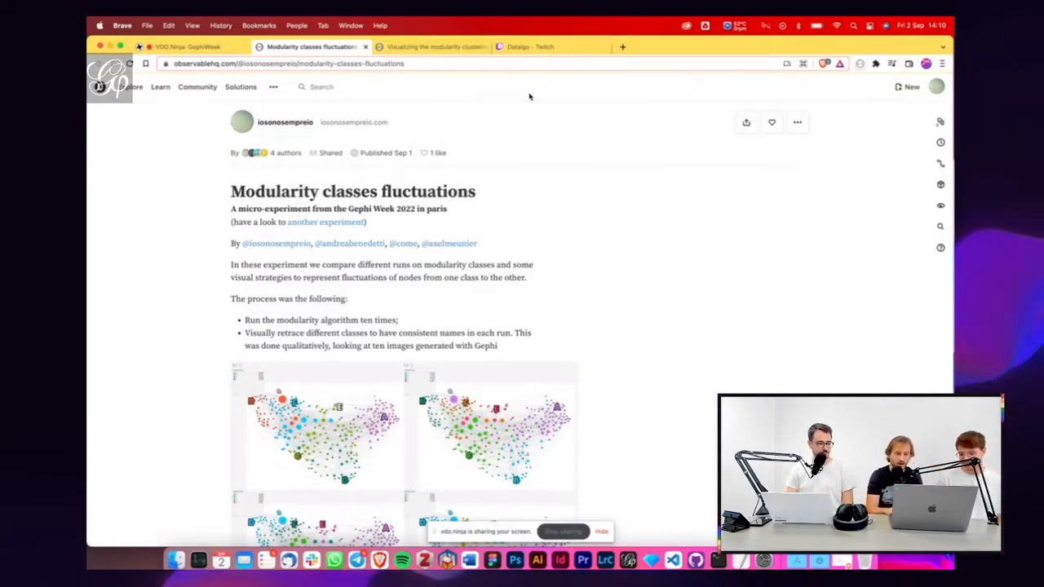
# - Scroll past the intro text and Gephi image grid down to Experiment 1's animated class-cycle graph
pyautogui.scroll(-3)
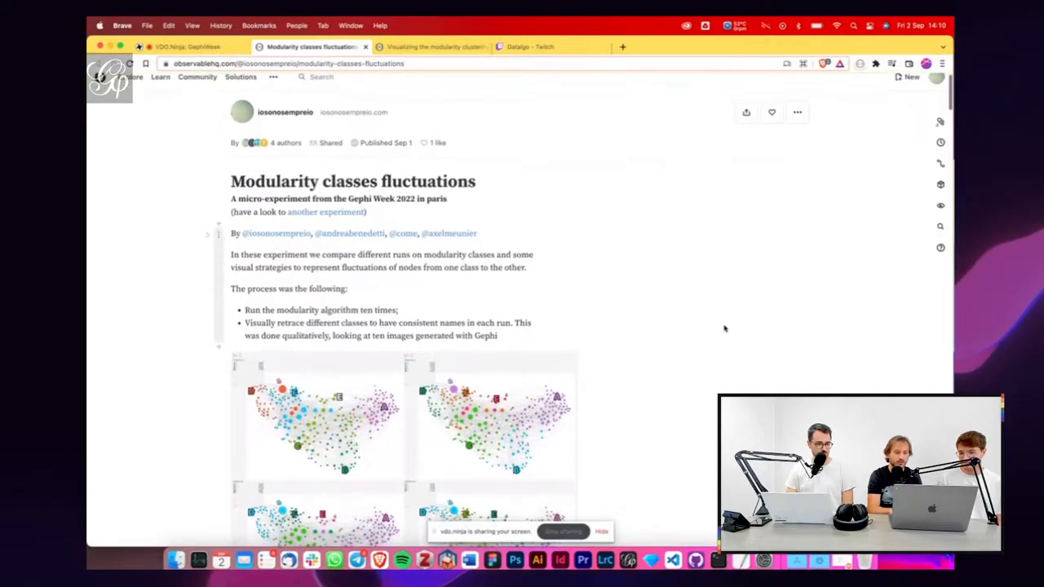
pyautogui.scroll(-3)
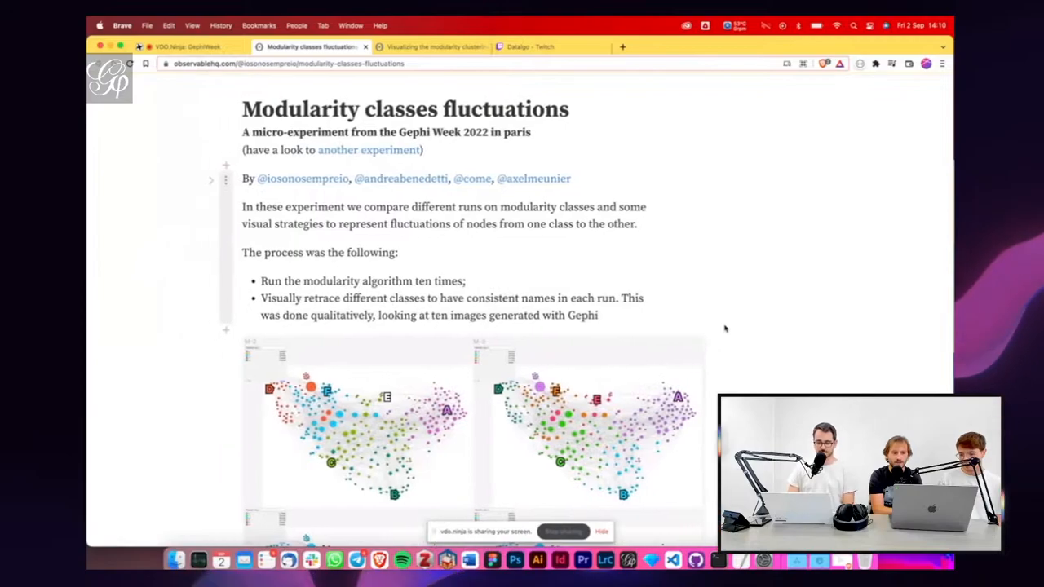
pyautogui.scroll(-3)
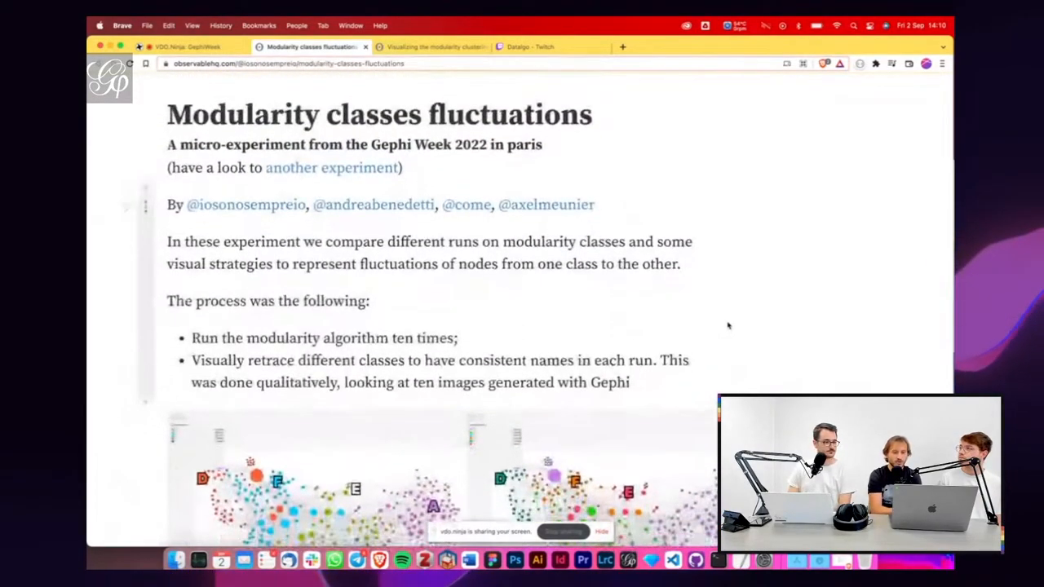
pyautogui.scroll(-3)
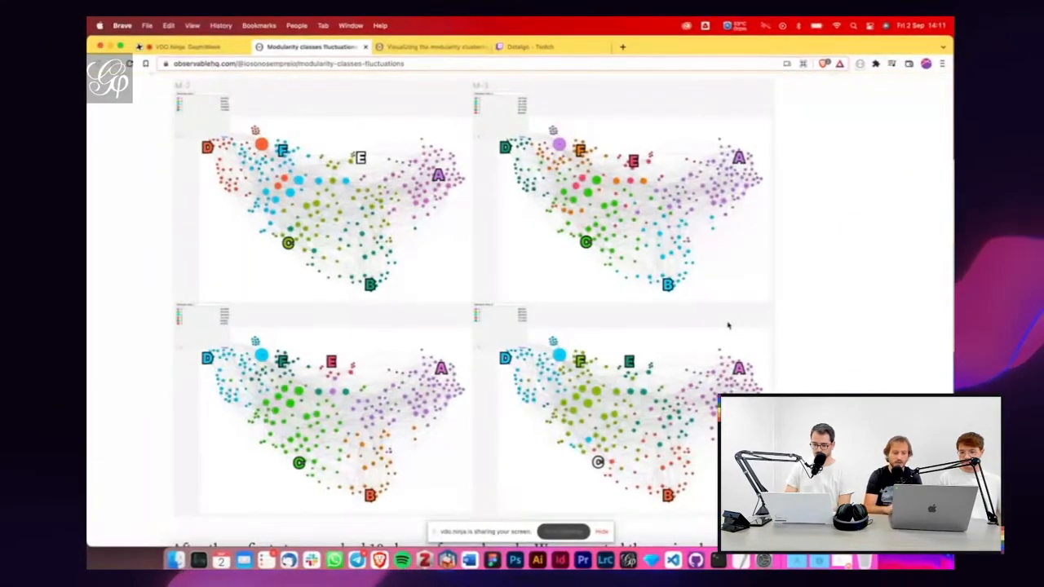
pyautogui.scroll(-3)
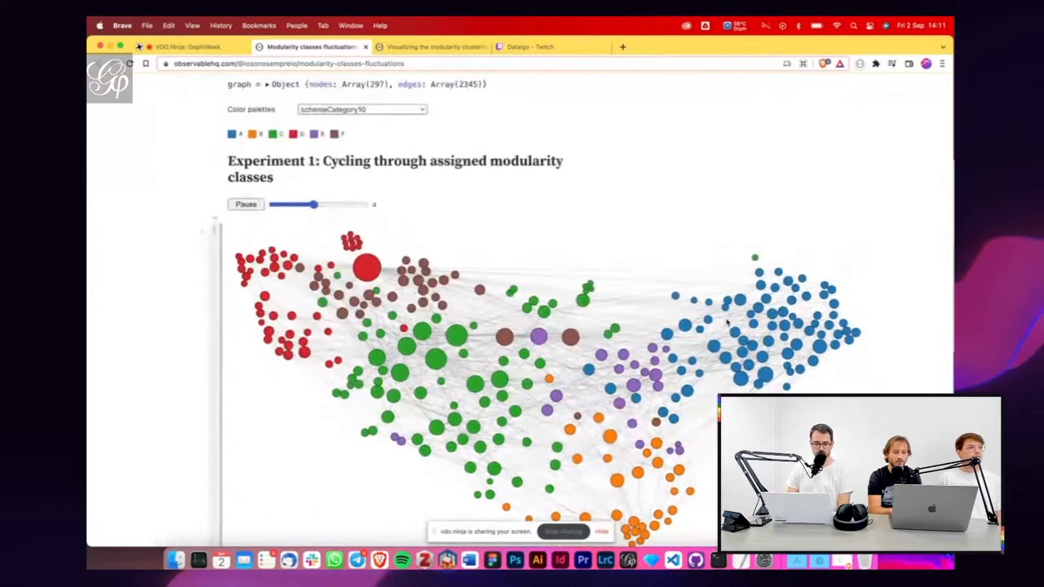
# - Step Experiment 1's run slider through runs 0, 4 and 2, then reach section 1.1's alphabetically re-ordered cycle
pyautogui.scroll(-3)
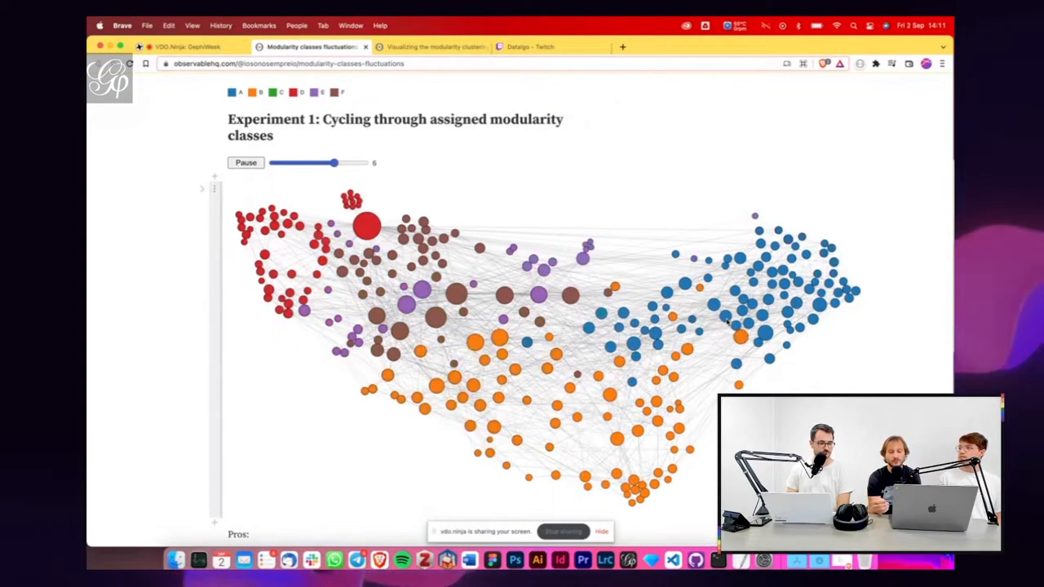
pyautogui.moveTo(333, 163); pyautogui.dragTo(274, 164)
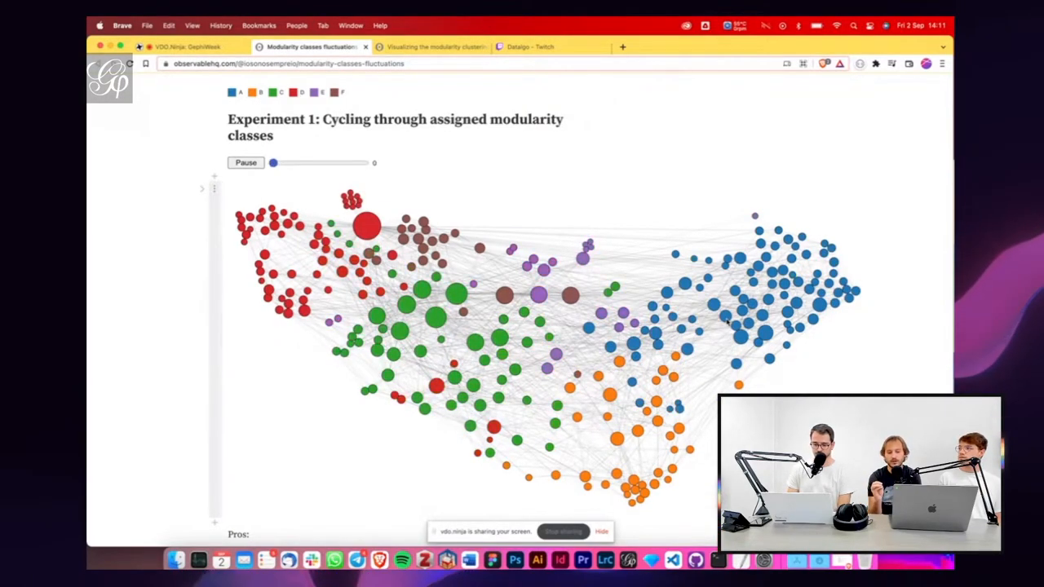
pyautogui.moveTo(274, 163); pyautogui.dragTo(315, 163)
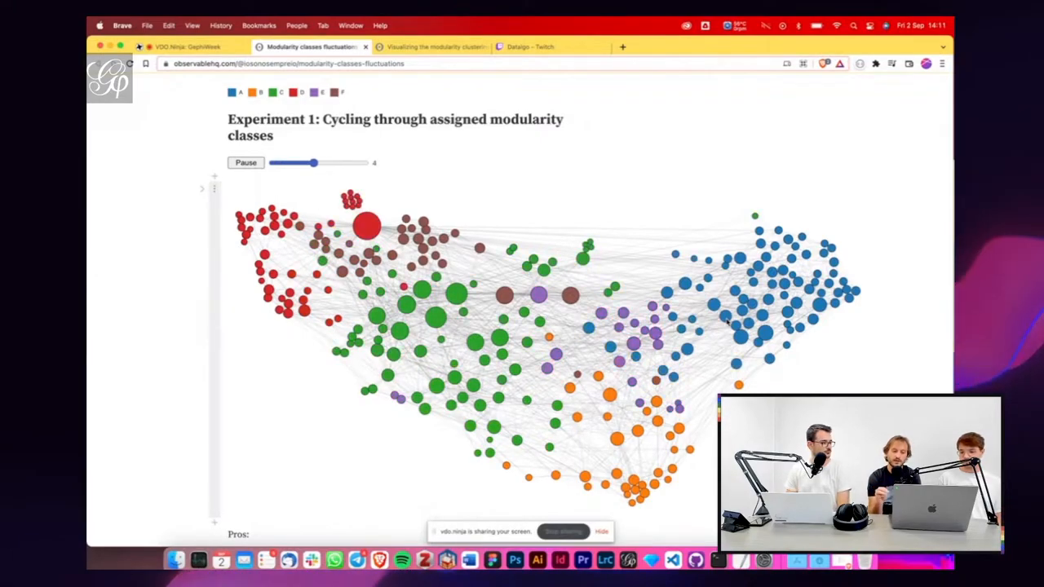
pyautogui.moveTo(315, 163); pyautogui.dragTo(356, 163)
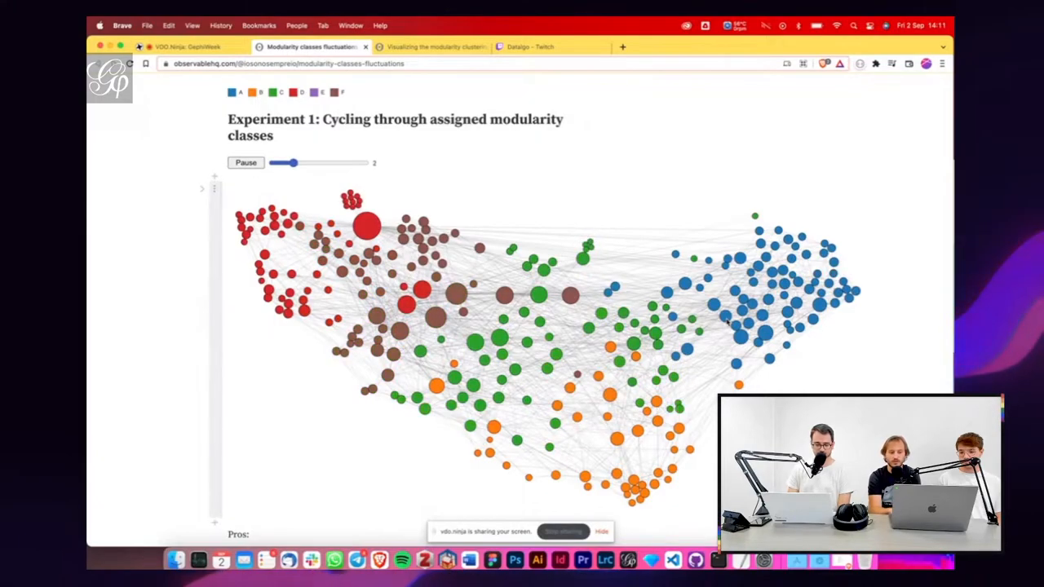
pyautogui.scroll(-3)
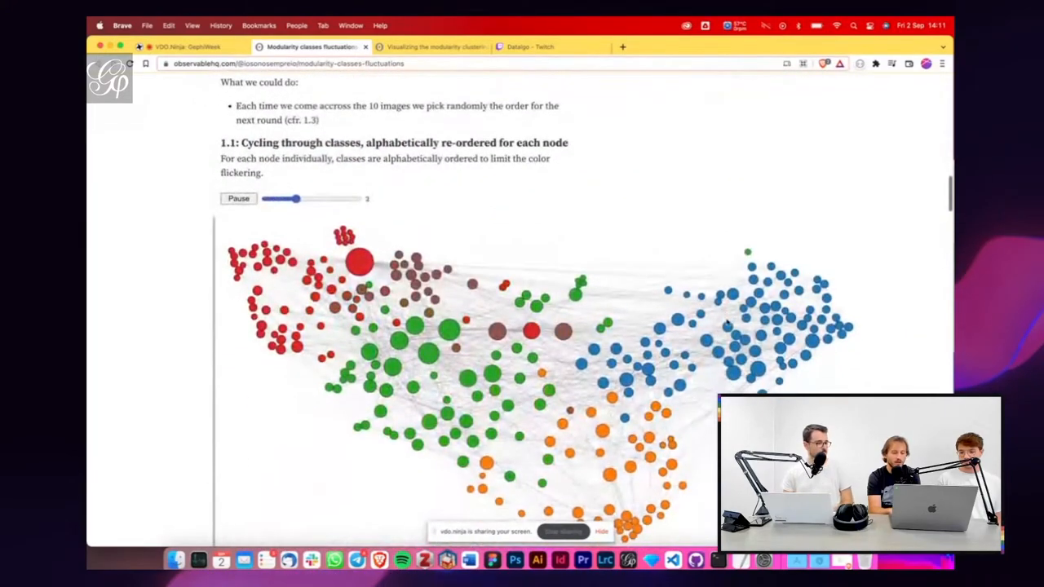
# - Reach Experiment 2 and switch its dark nodes to mark stable rather than fluctuant nodes
pyautogui.scroll(-3)
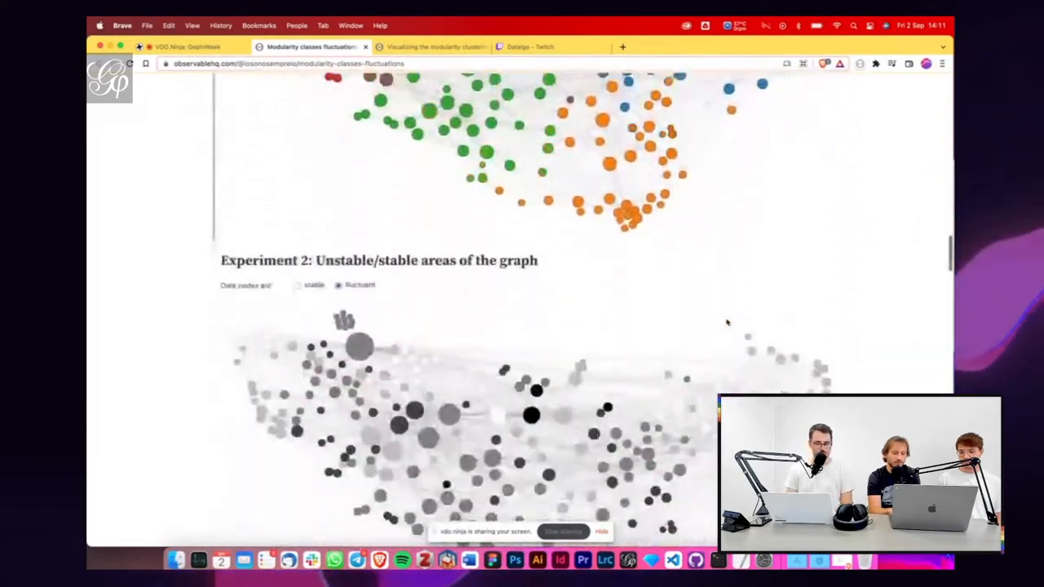
pyautogui.scroll(-3)
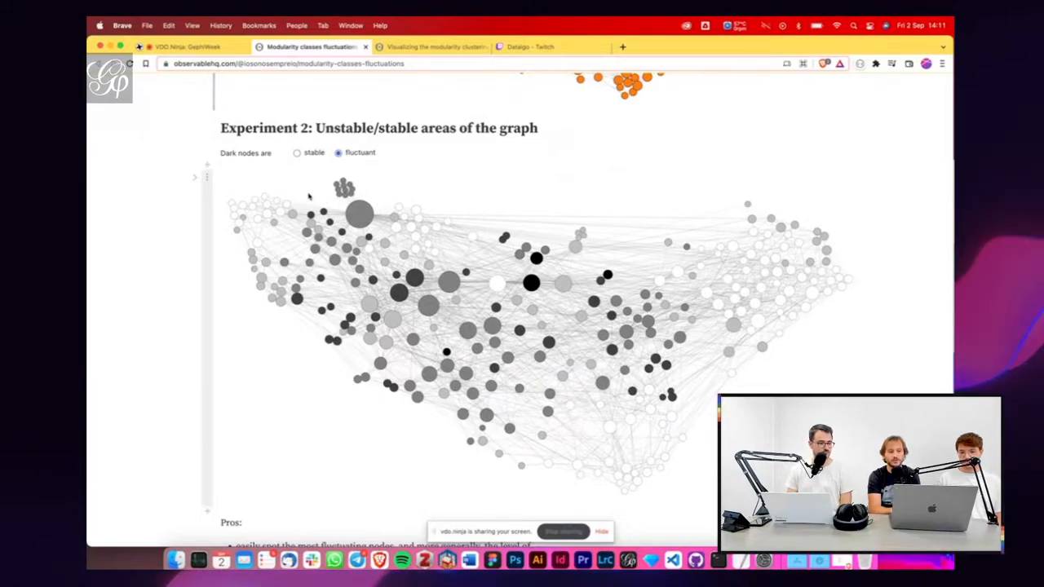
pyautogui.click(297, 153)
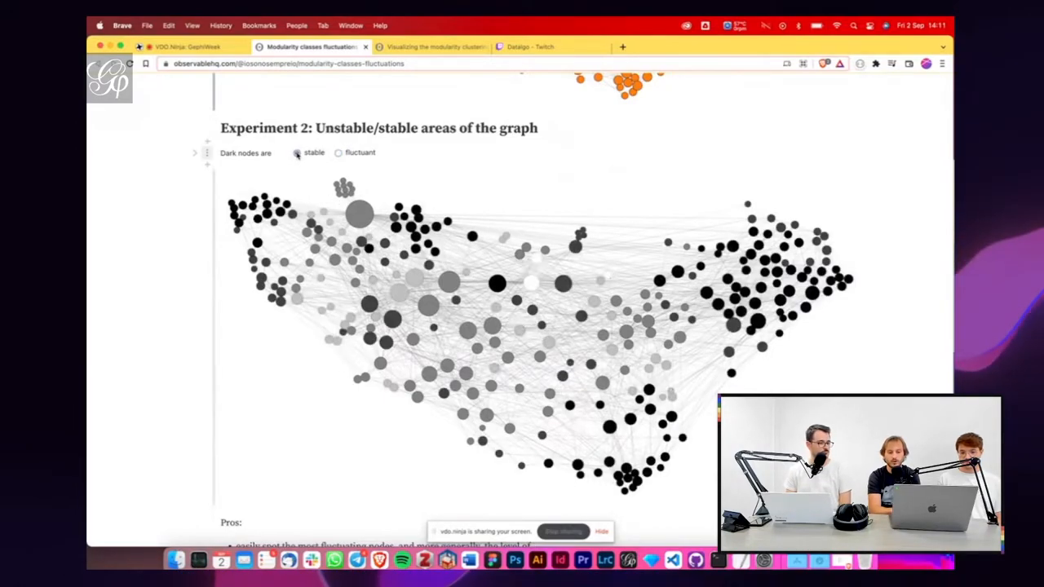
pyautogui.click(297, 154)
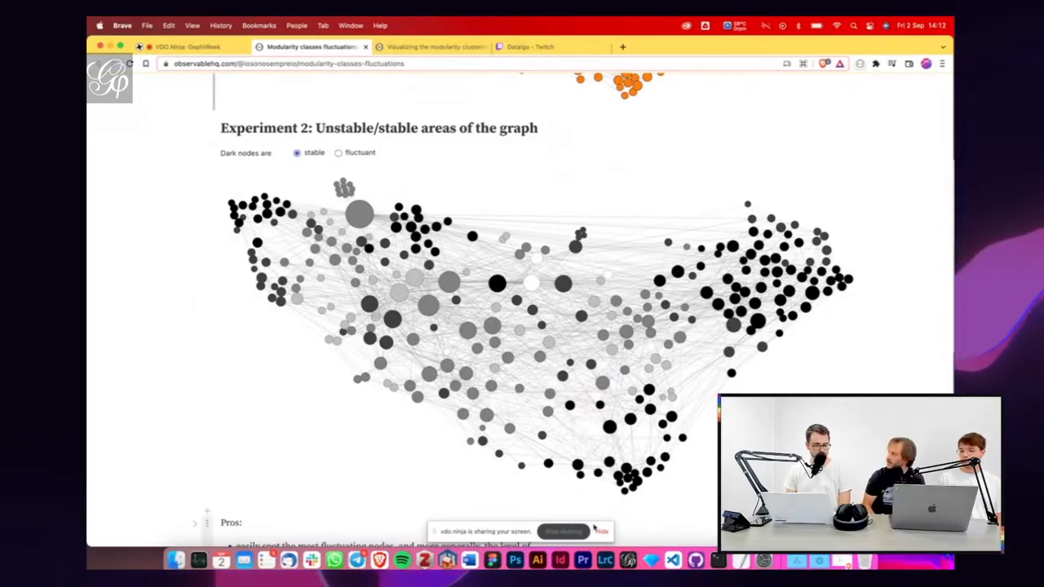
pyautogui.scroll(-3)
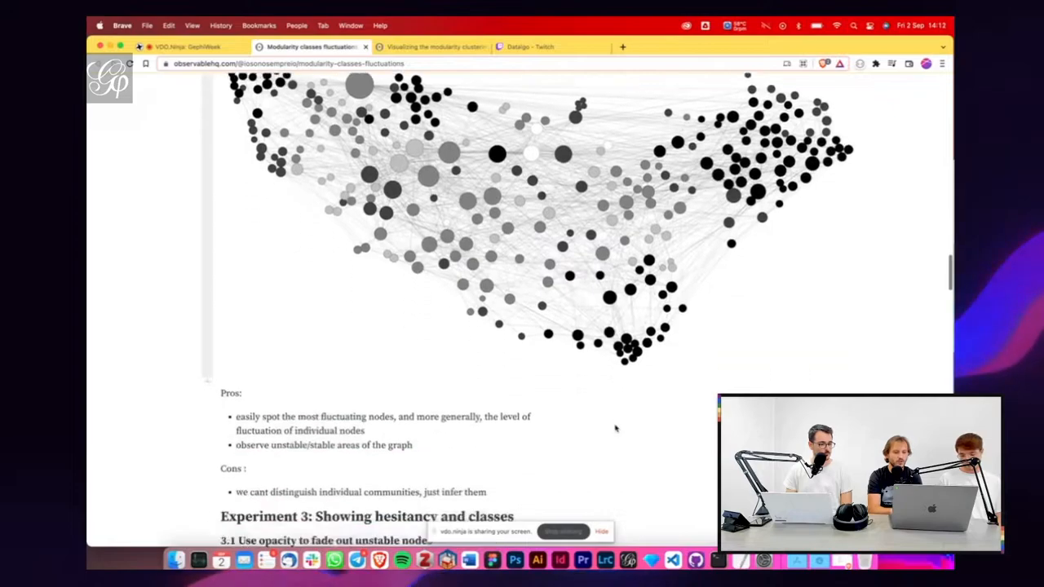
pyautogui.scroll(-3)
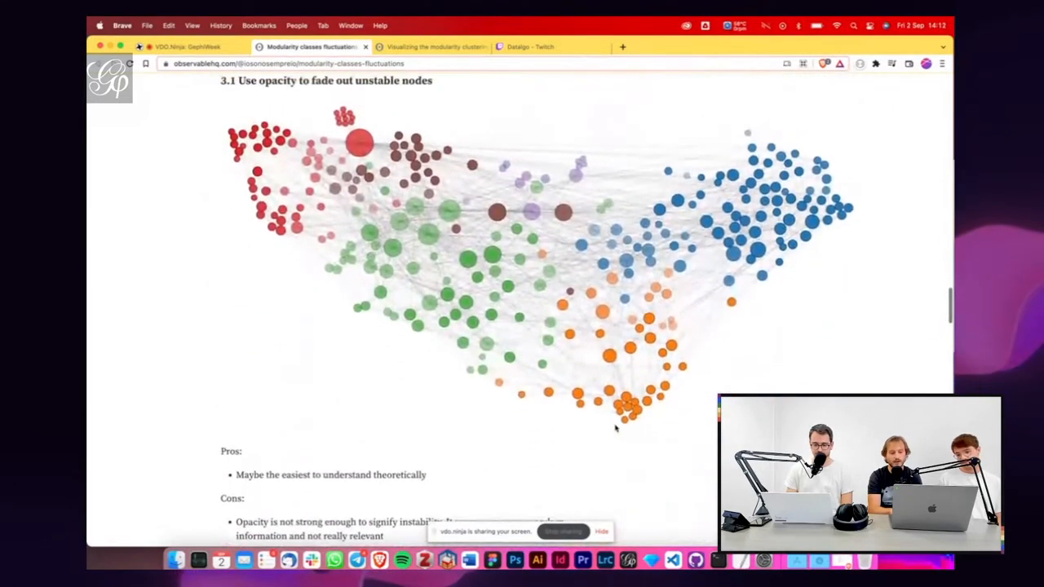
pyautogui.scroll(-3)
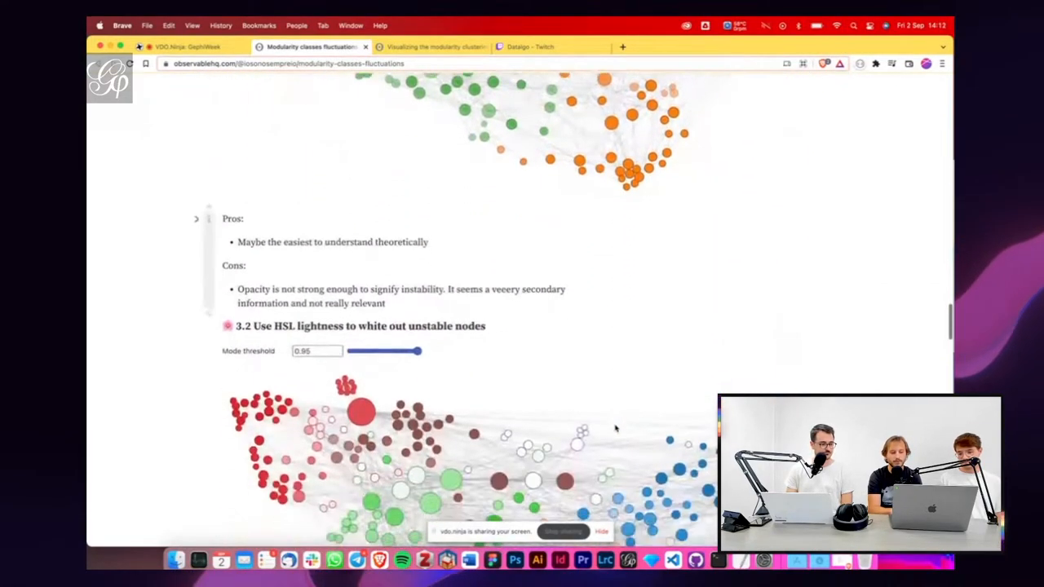
pyautogui.scroll(-3)
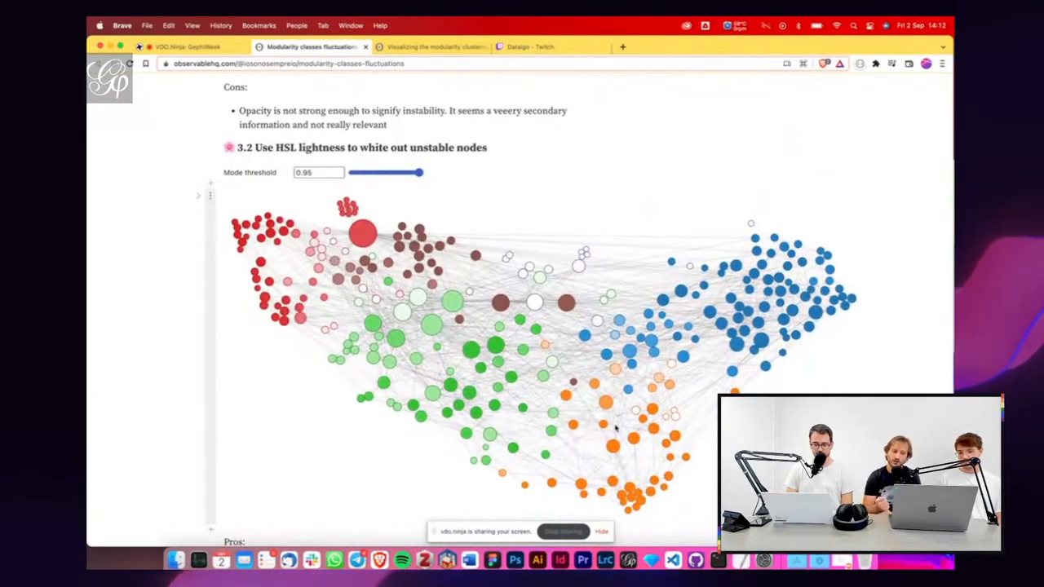
pyautogui.scroll(-3)
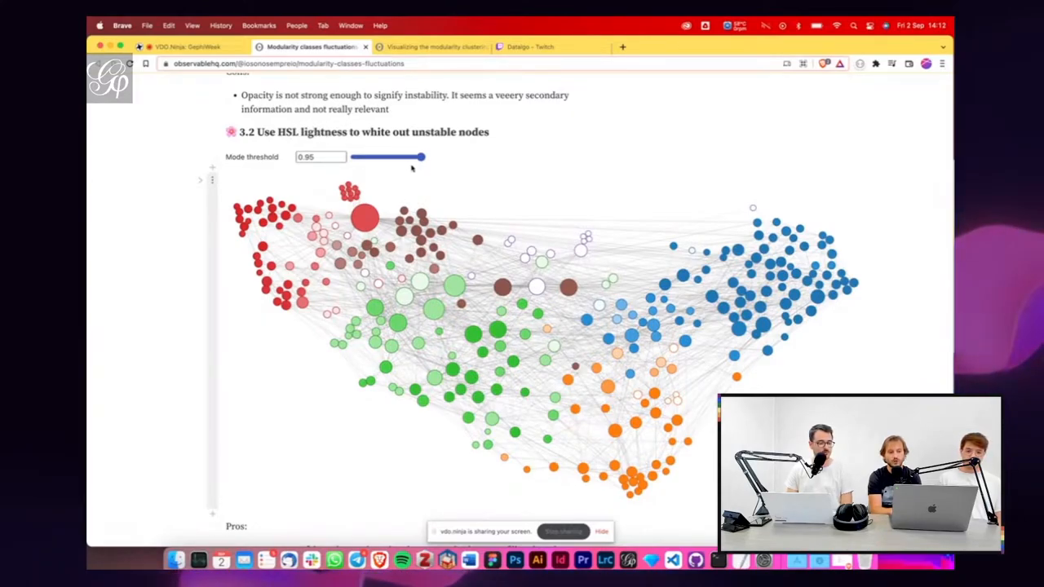
pyautogui.moveTo(447, 186)
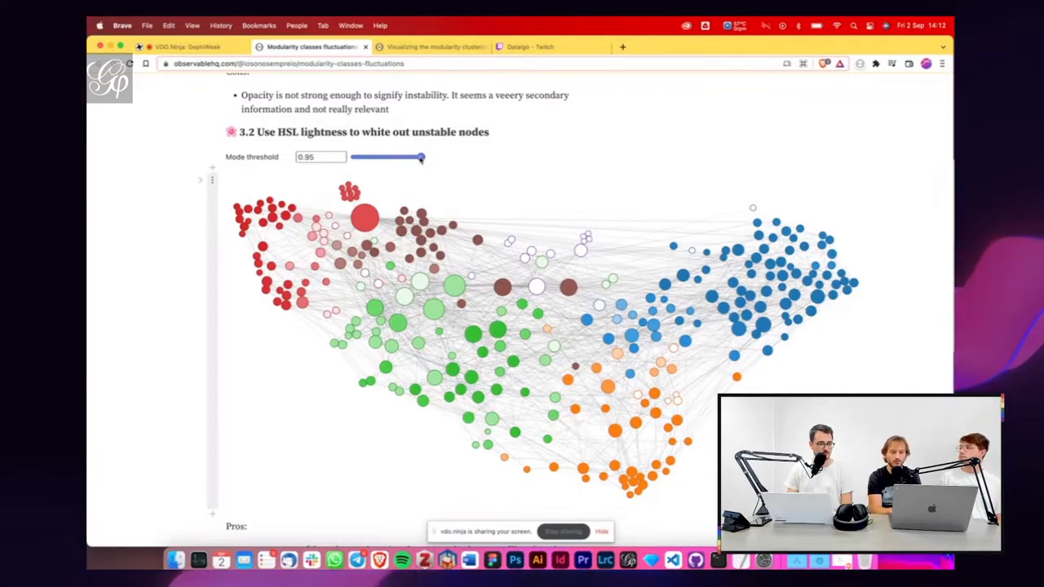
pyautogui.moveTo(421, 157); pyautogui.dragTo(400, 156)
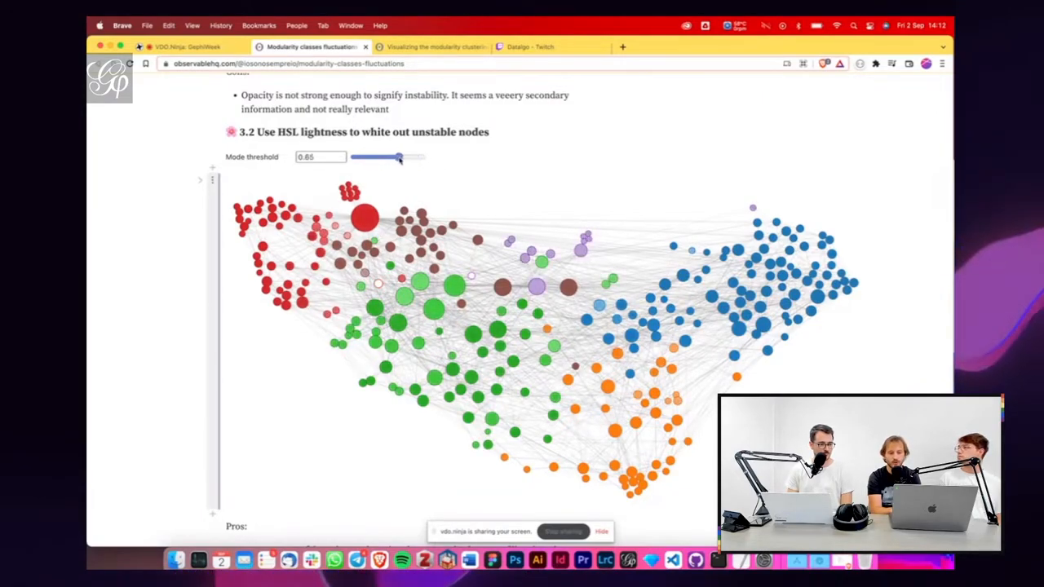
pyautogui.moveTo(399, 156); pyautogui.dragTo(422, 157)
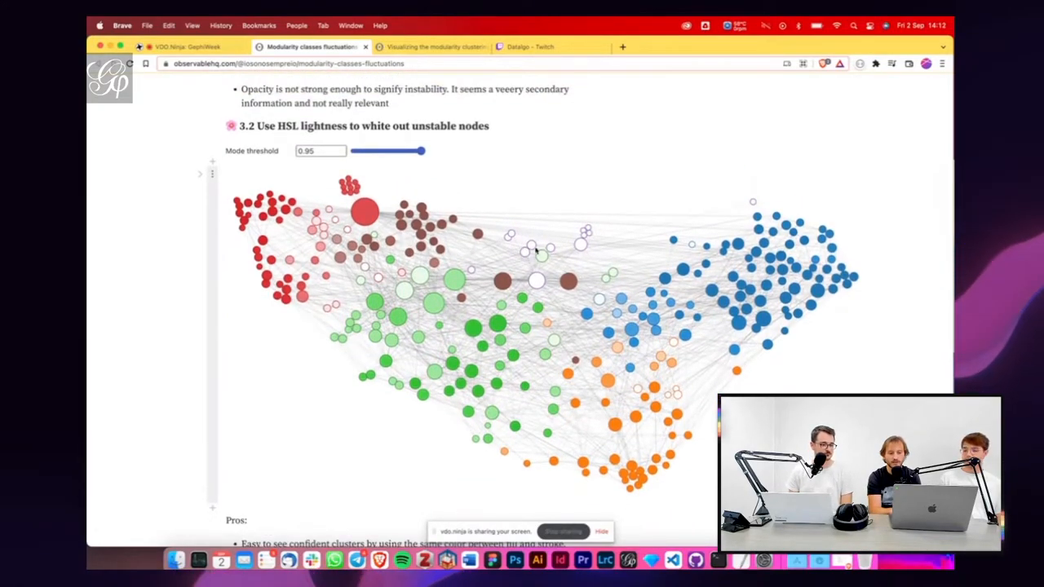
pyautogui.moveTo(554, 189)
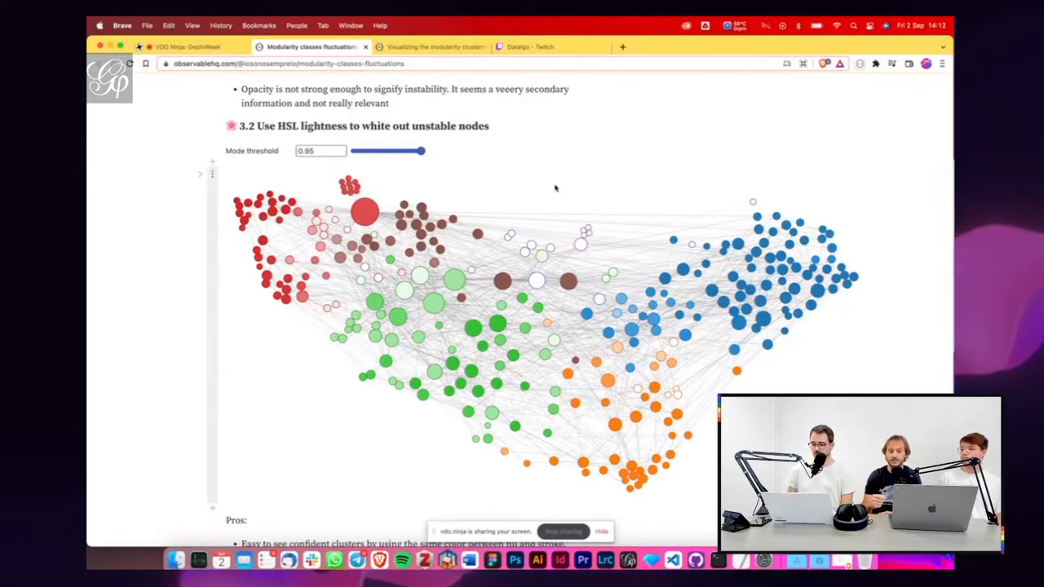
# - Raise section 3.5's grey-out graph Mode threshold from 0.5 to 0.95 so unstable nodes turn grey
pyautogui.scroll(-3)
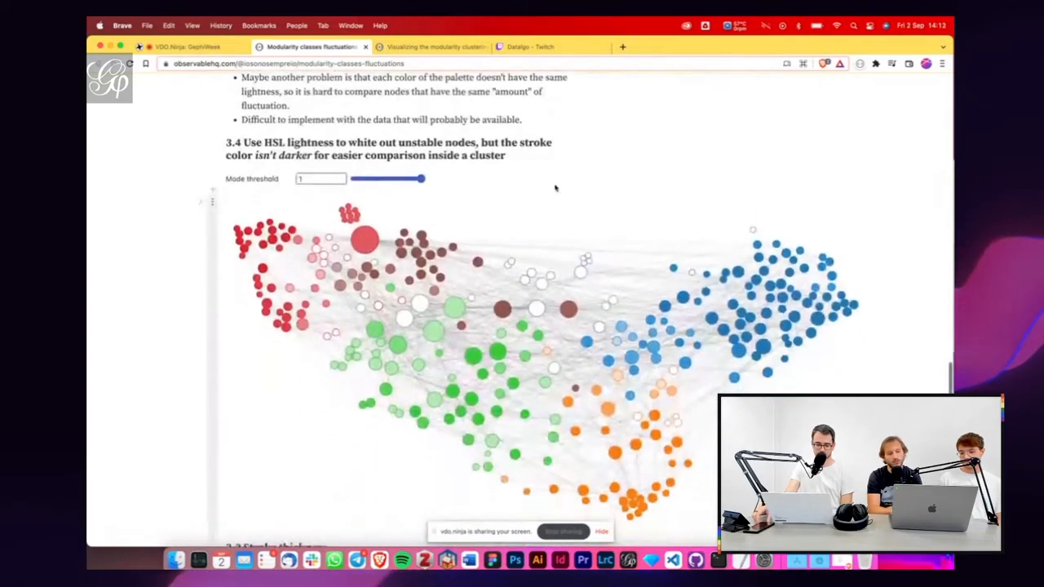
pyautogui.scroll(-3)
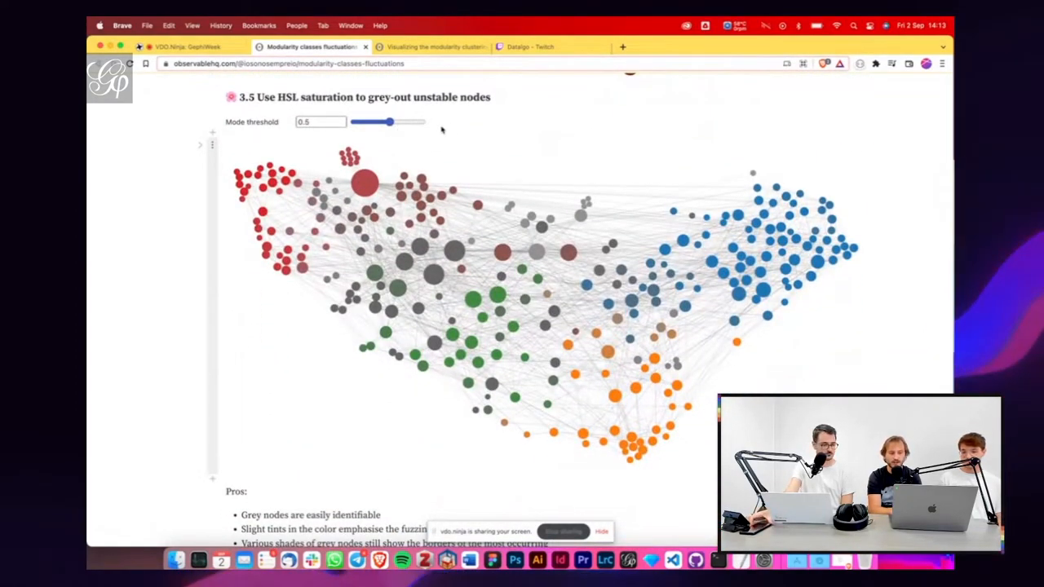
pyautogui.moveTo(388, 120); pyautogui.dragTo(421, 120)
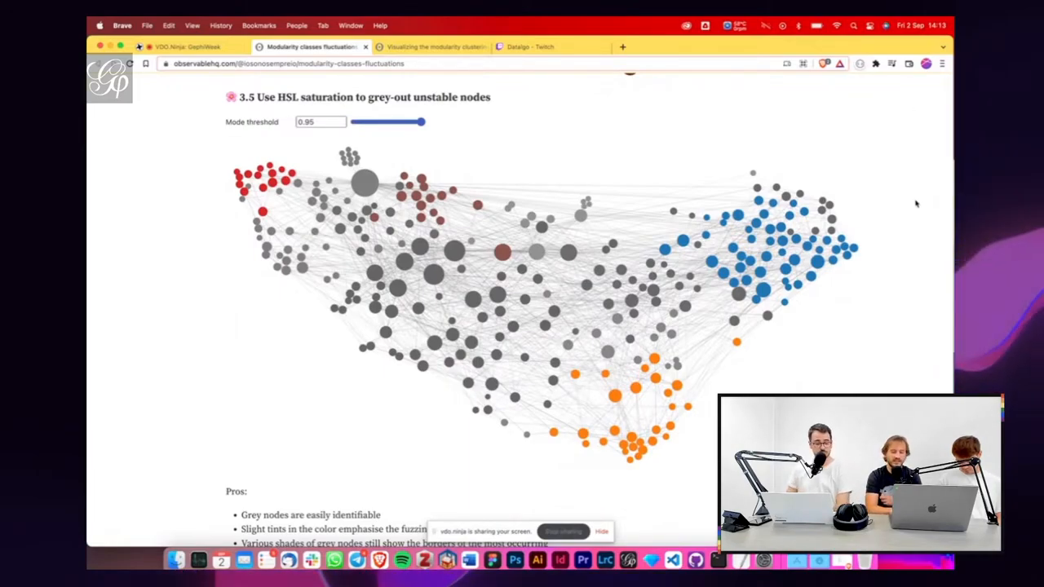
pyautogui.scroll(-3)
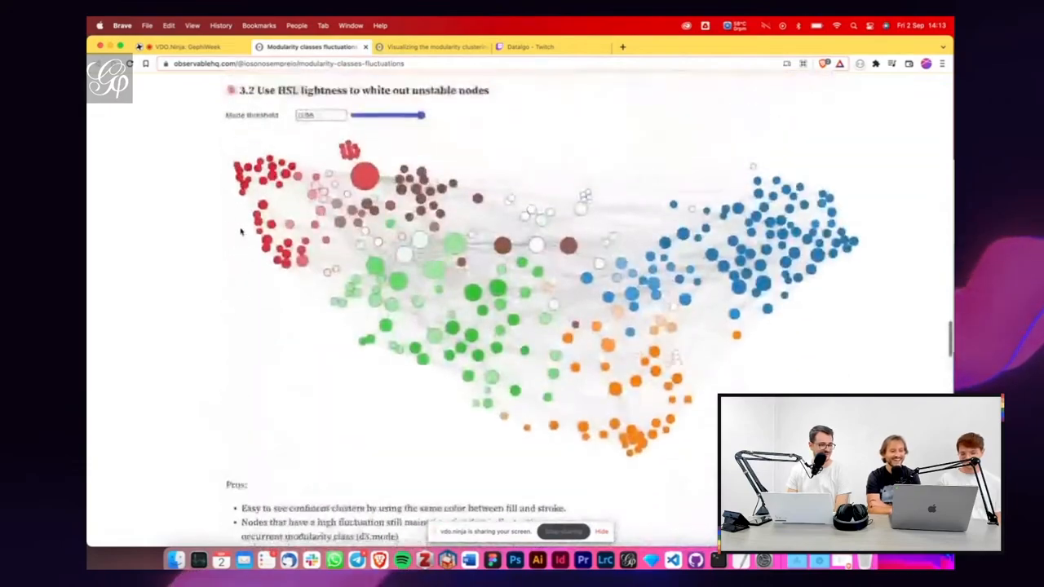
# - Revisit sections 3.2 and 3.3, then return to section 3.5's grey-out graph with its source code below
pyautogui.scroll(-3)
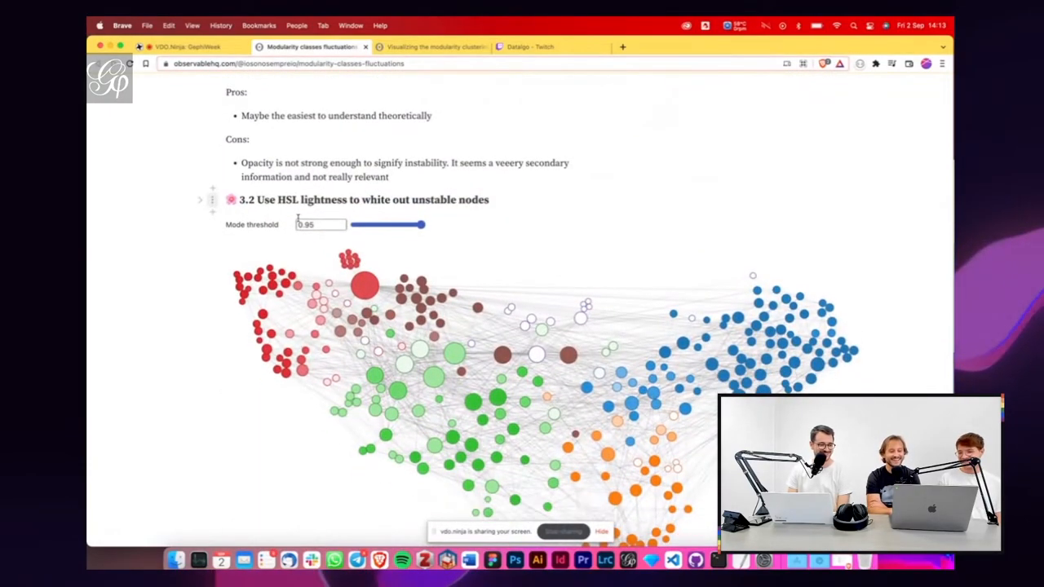
pyautogui.scroll(-3)
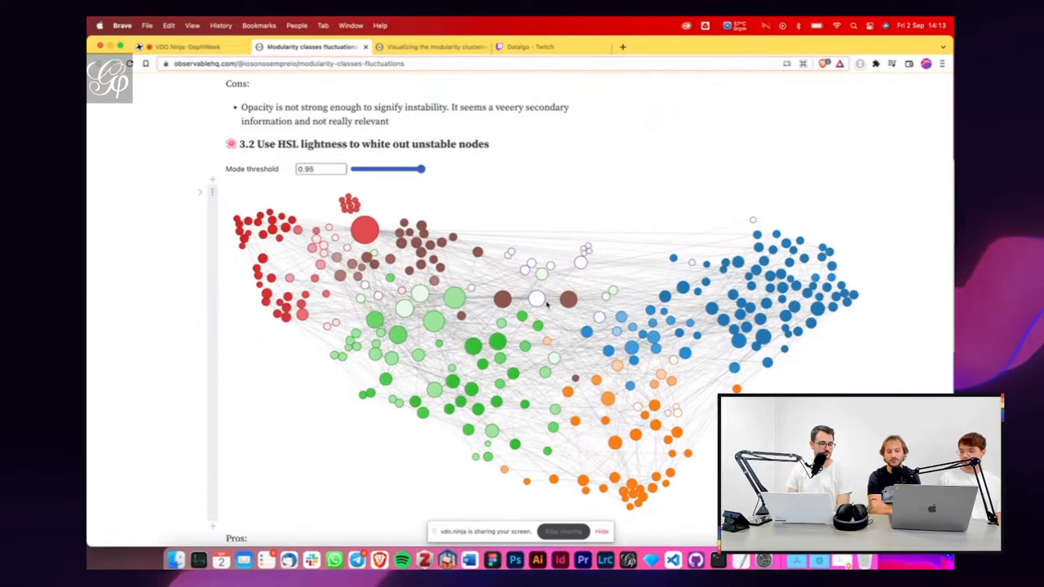
pyautogui.scroll(-3)
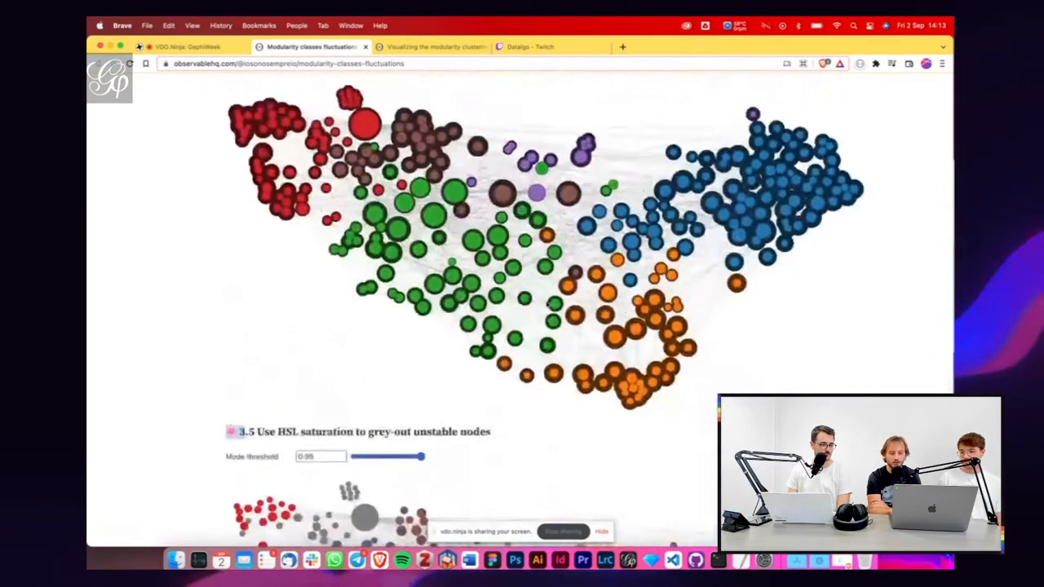
pyautogui.scroll(-3)
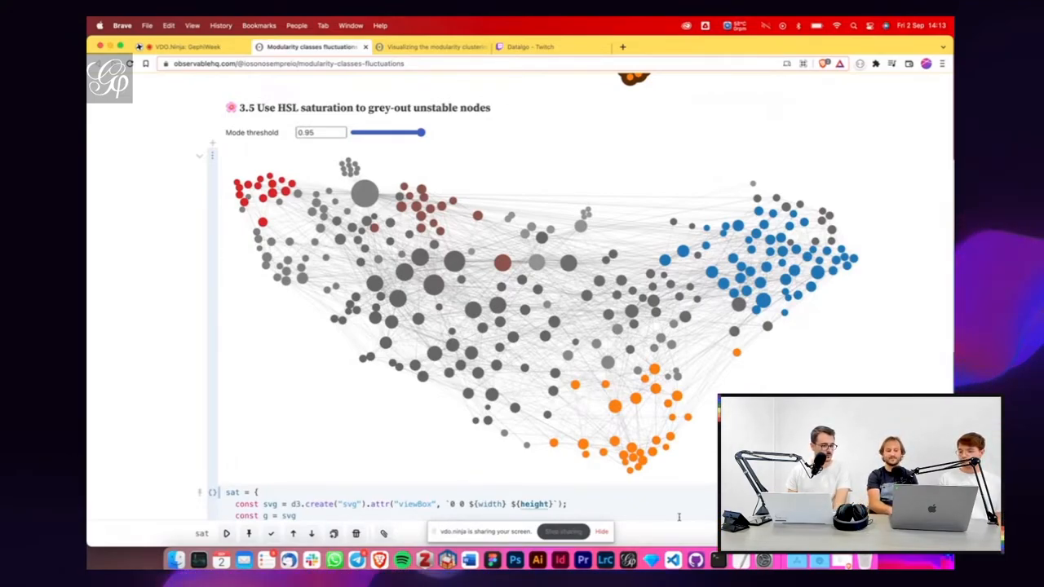
# - Scroll back to the notebook top showing the Modularity classes fluctuations title and introduction
pyautogui.scroll(-3)
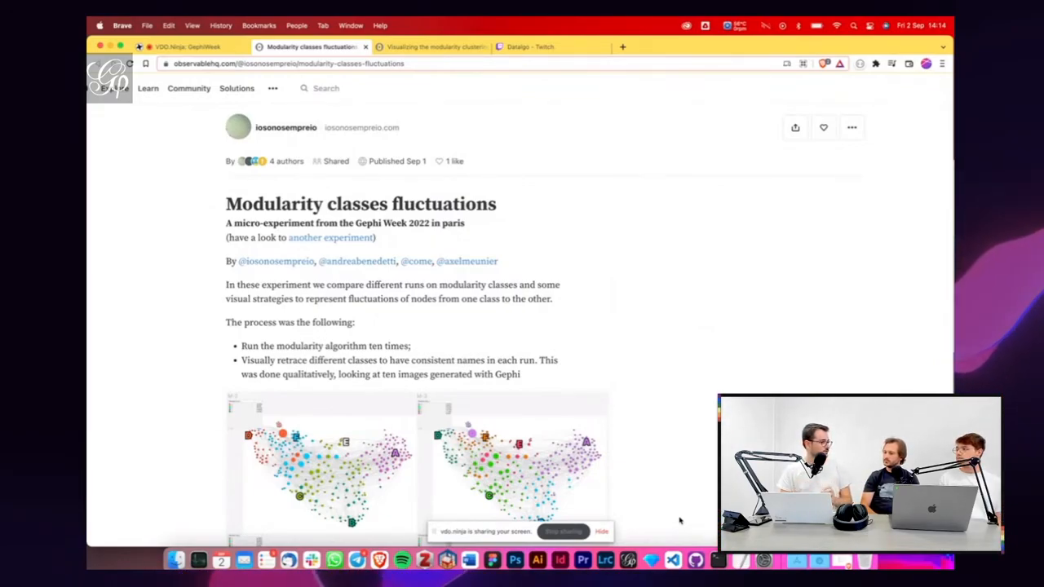
# - Scroll back down to section 3.5's saturation grey-out graph at threshold 0.95
pyautogui.scroll(-3)
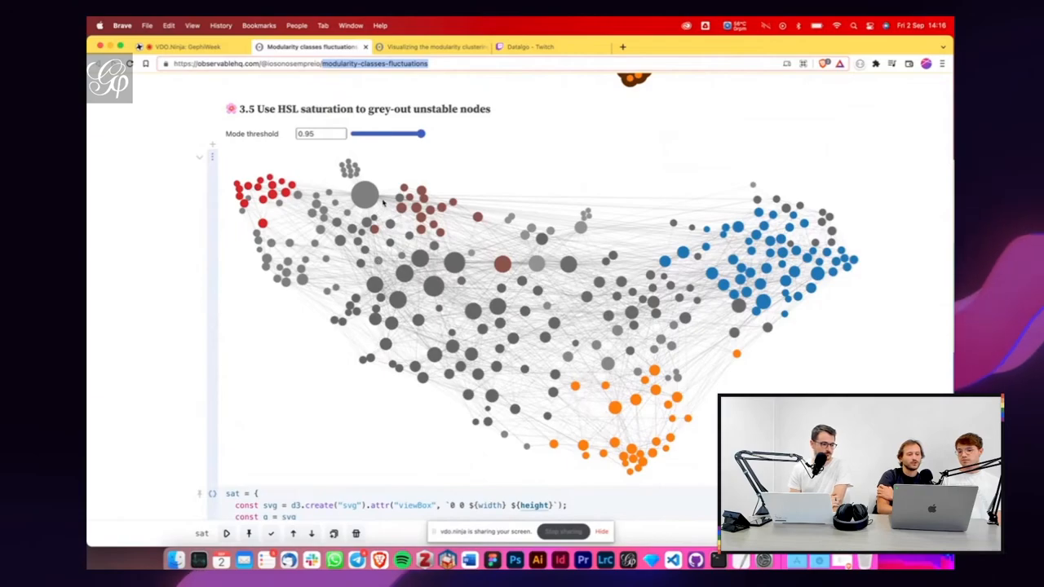
pyautogui.moveTo(649, 327)
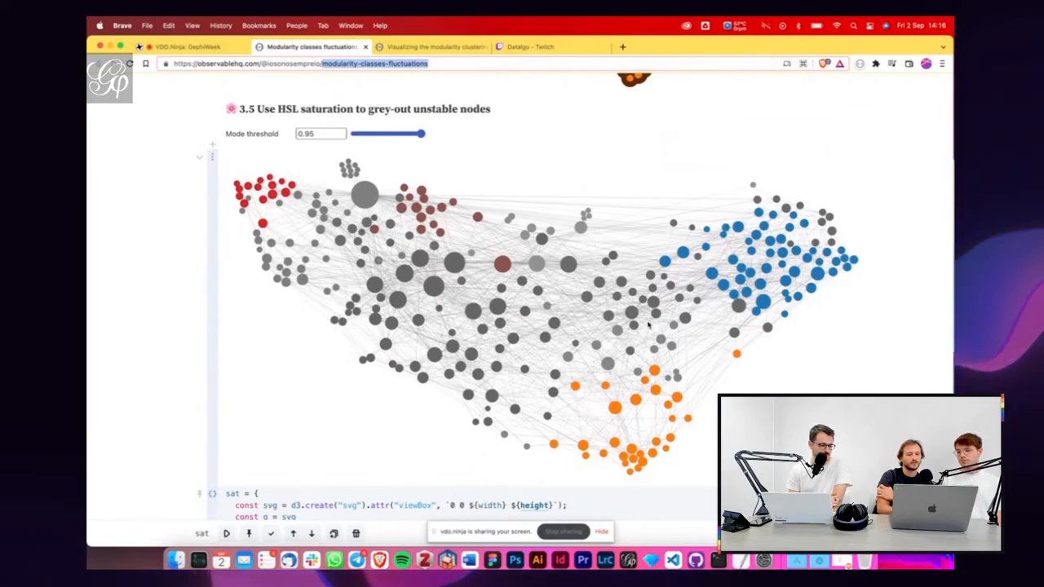